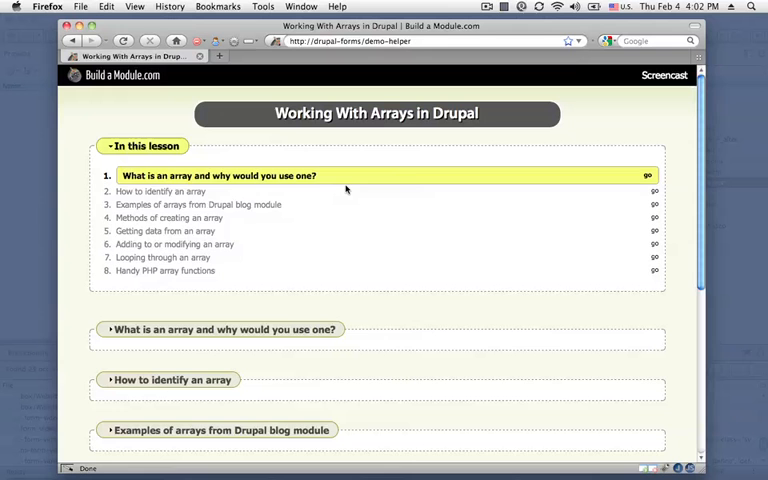
mouse_move(248, 196)
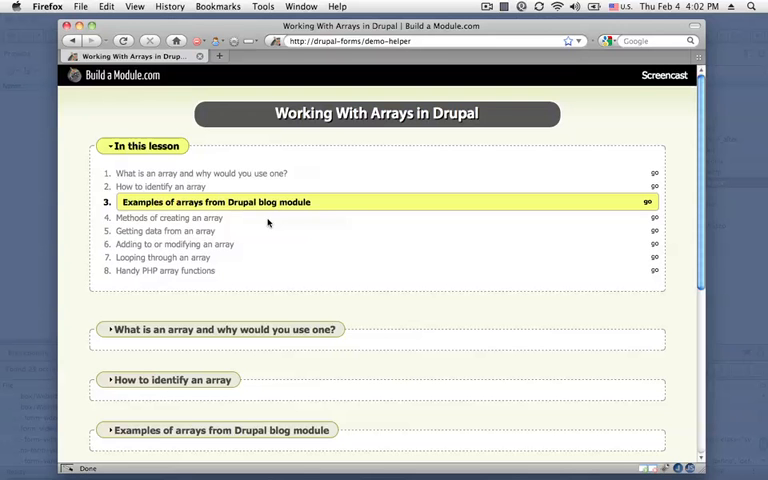
mouse_move(266, 224)
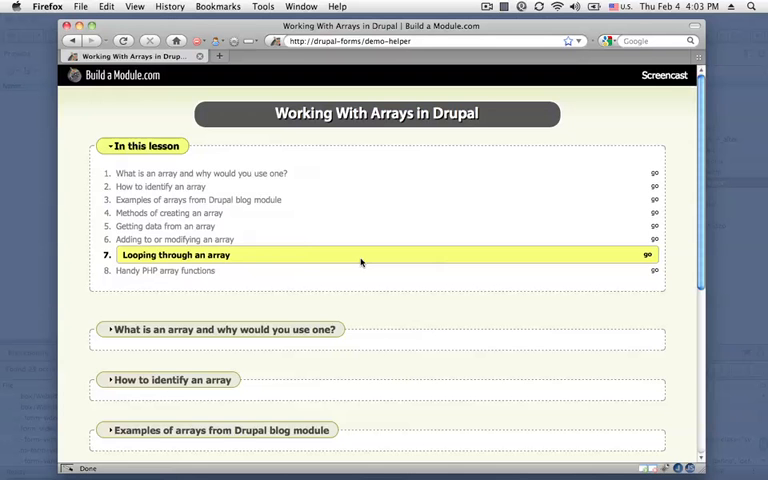
mouse_move(300, 228)
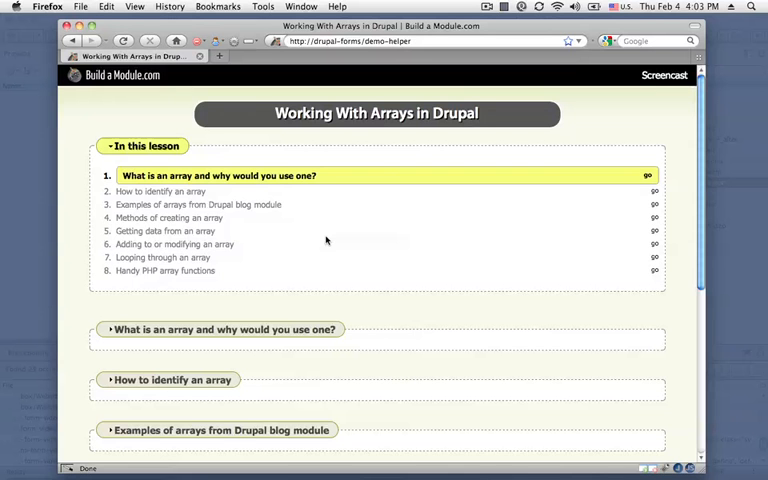
mouse_move(648, 176)
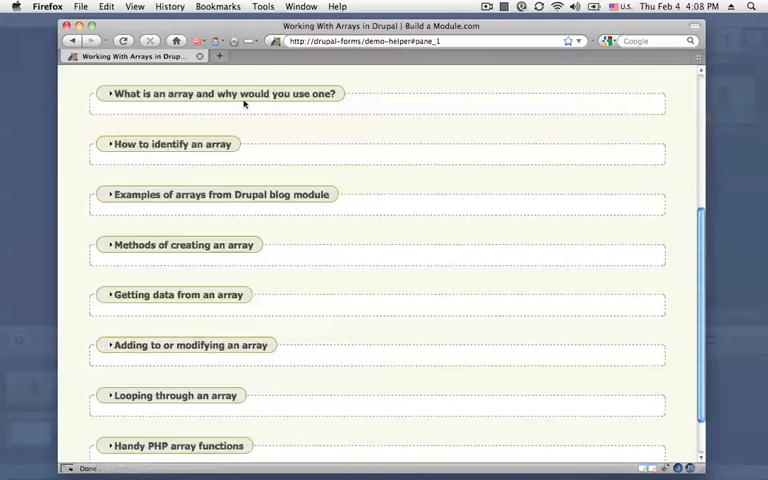
Step: Expand the 'What is an array and why would you use one?' section to show its five points
left_click(224, 94)
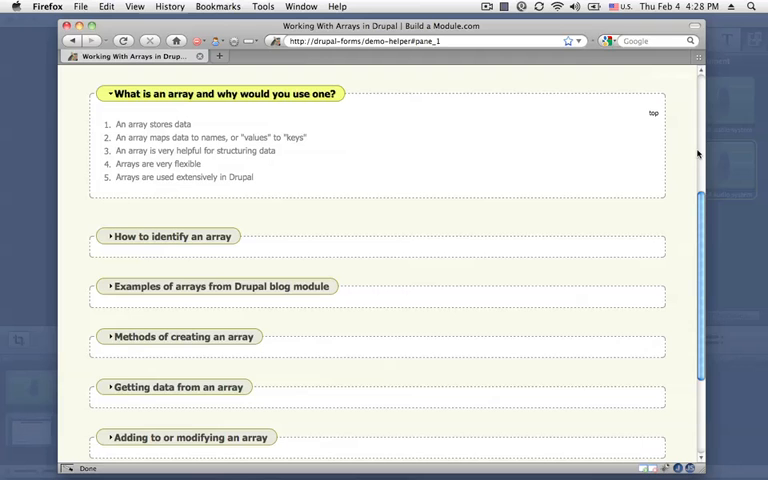